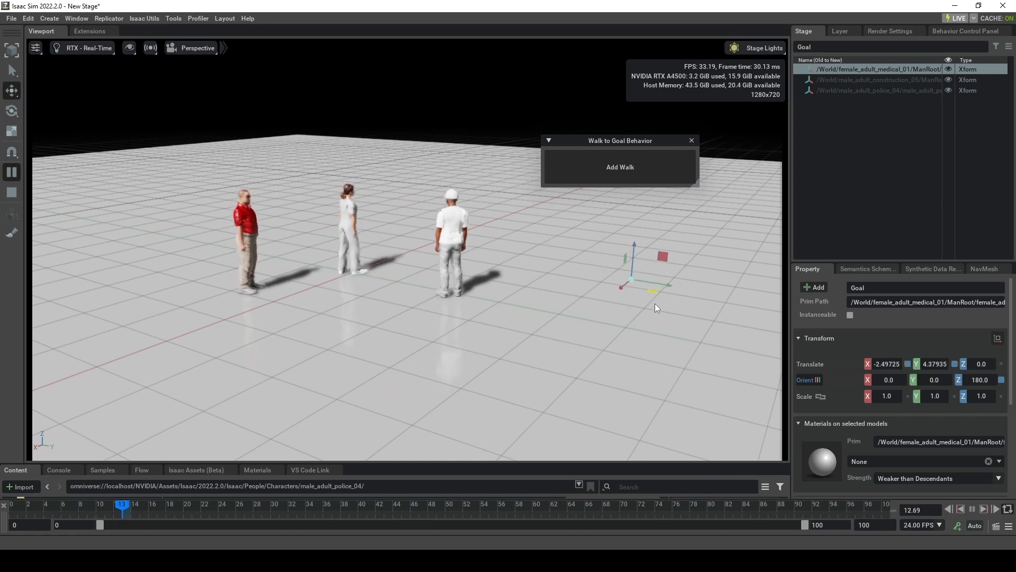
# Play the simulation and select the police character's Goal marker to reposition it.
pyautogui.click(878, 80)
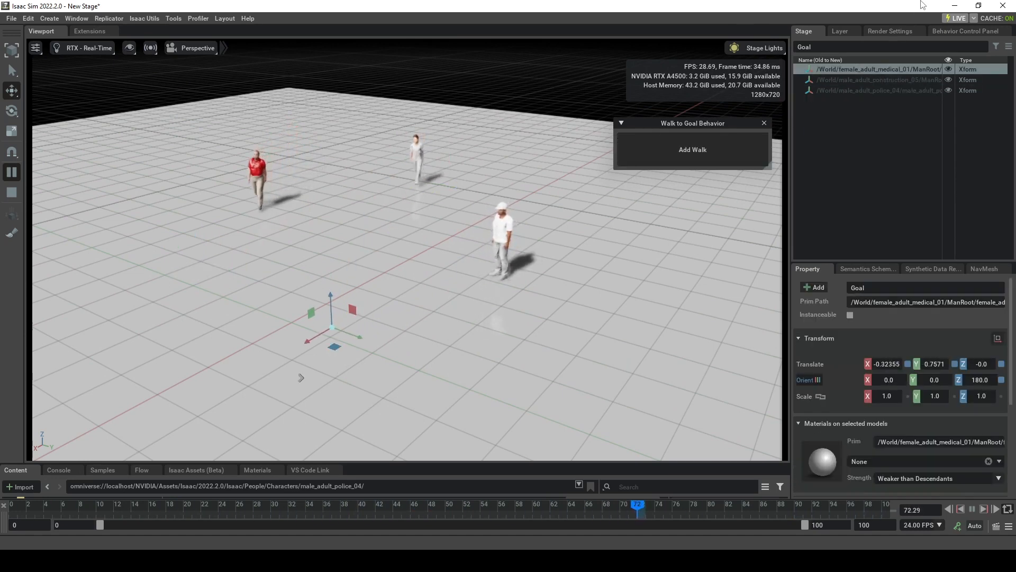
pyautogui.click(876, 90)
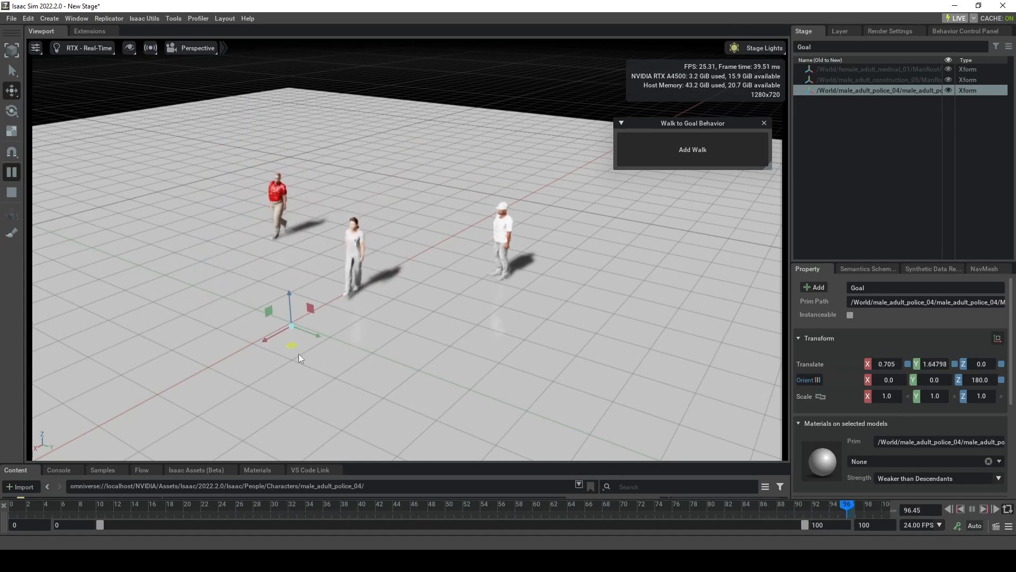
# Search the Extensions manager for 'navig' before starting a new empty stage.
pyautogui.click(76, 18)
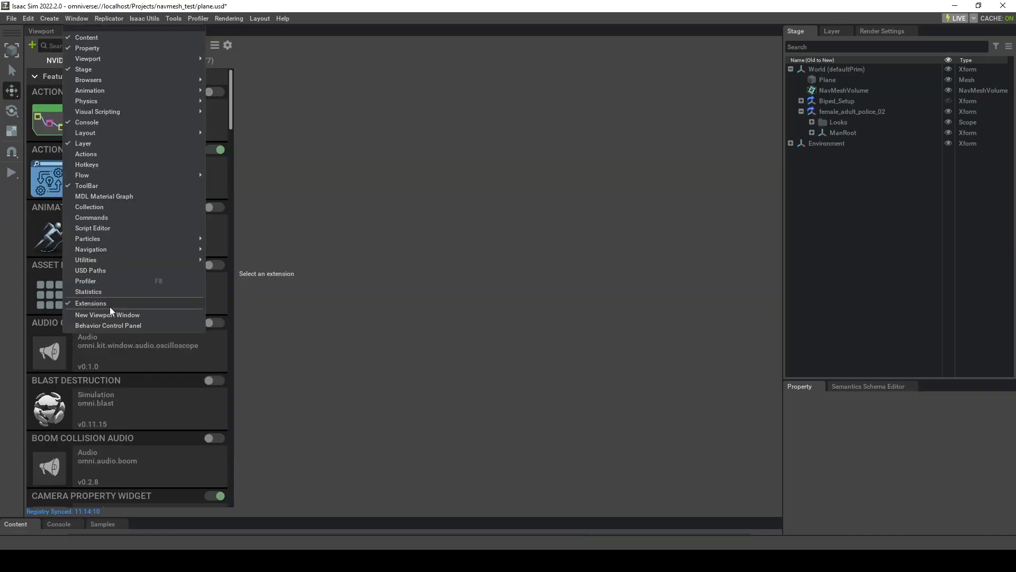
pyautogui.click(91, 303)
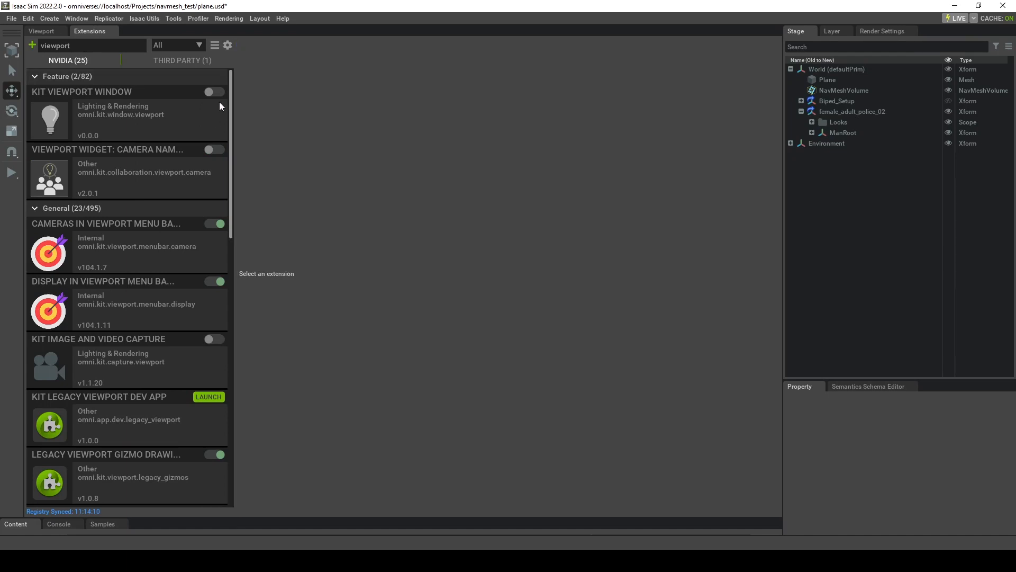
pyautogui.write('navig')
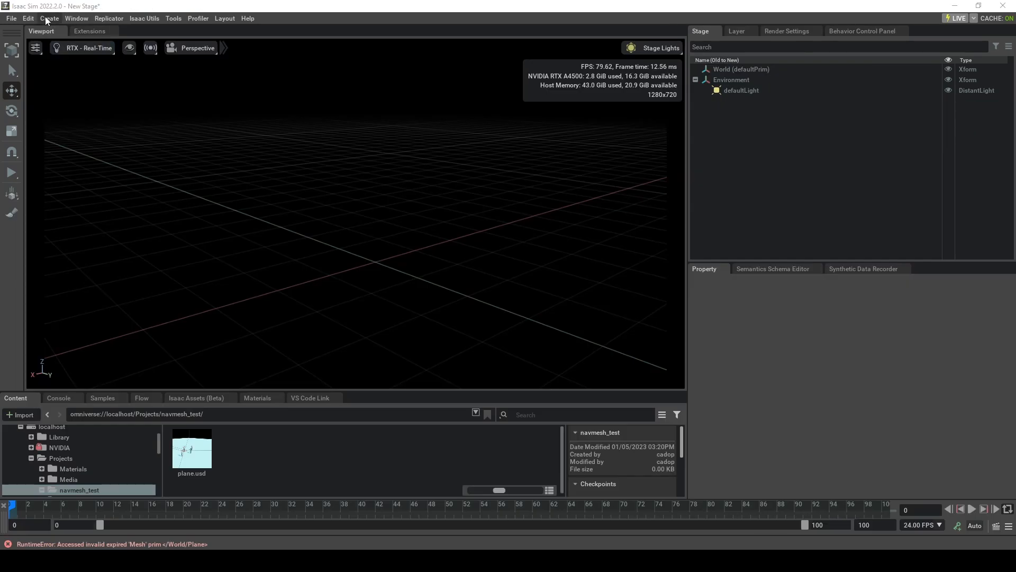
# Add a Plane mesh under World as the ground surface.
pyautogui.click(50, 18)
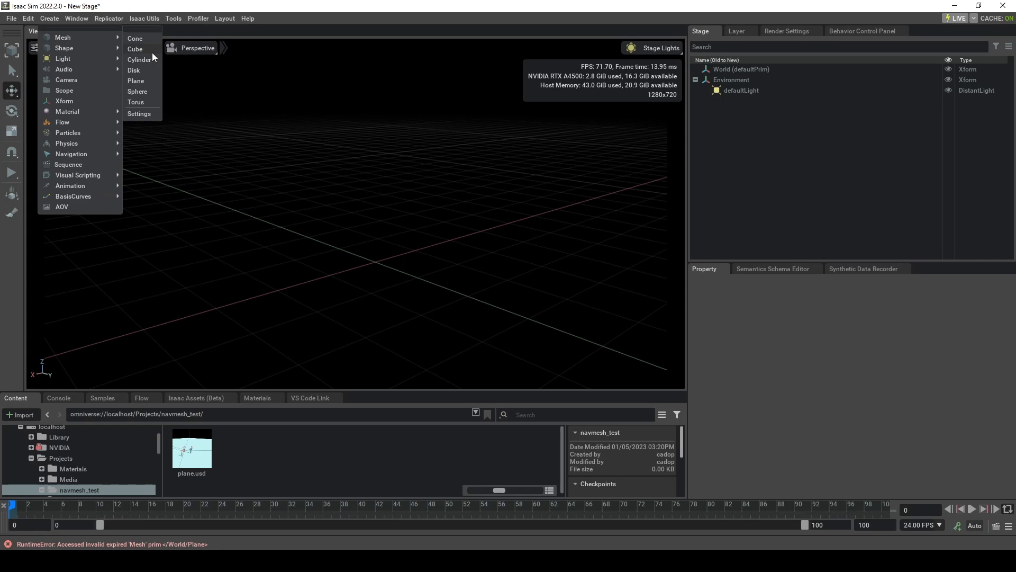
pyautogui.click(136, 80)
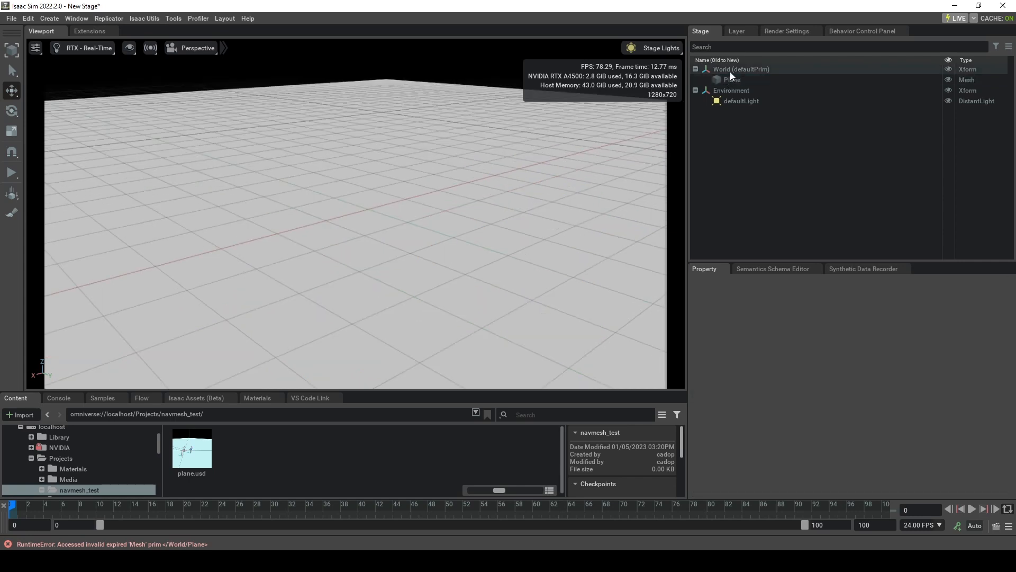
# Create a NavMeshVolume under World enclosing the plane, scaled 50, 50, 10.
pyautogui.rightClick(741, 69)
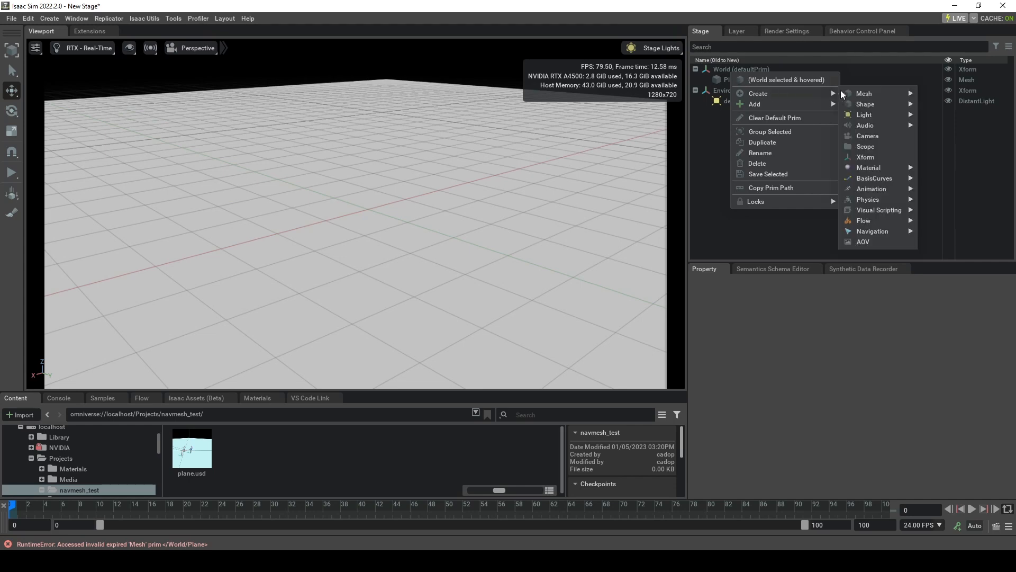
pyautogui.click(872, 231)
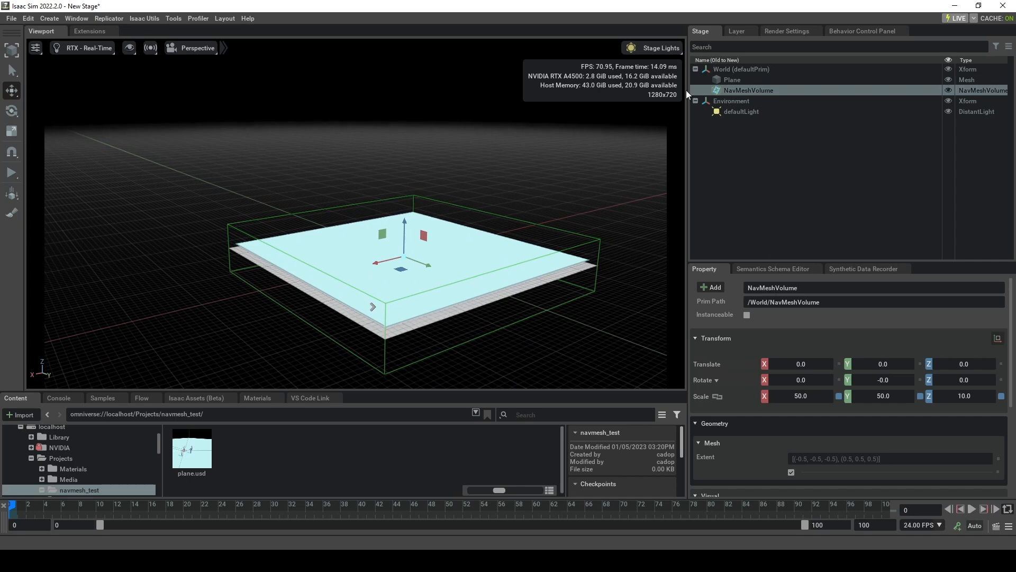
pyautogui.click(76, 18)
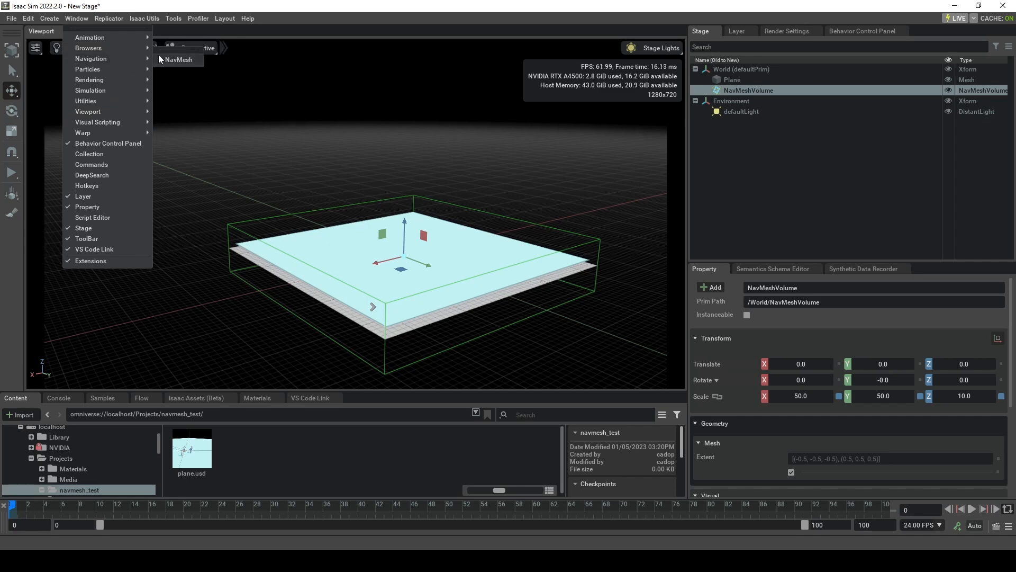
# Show the NavMesh panel so the plane is covered by the cyan navmesh.
pyautogui.click(178, 60)
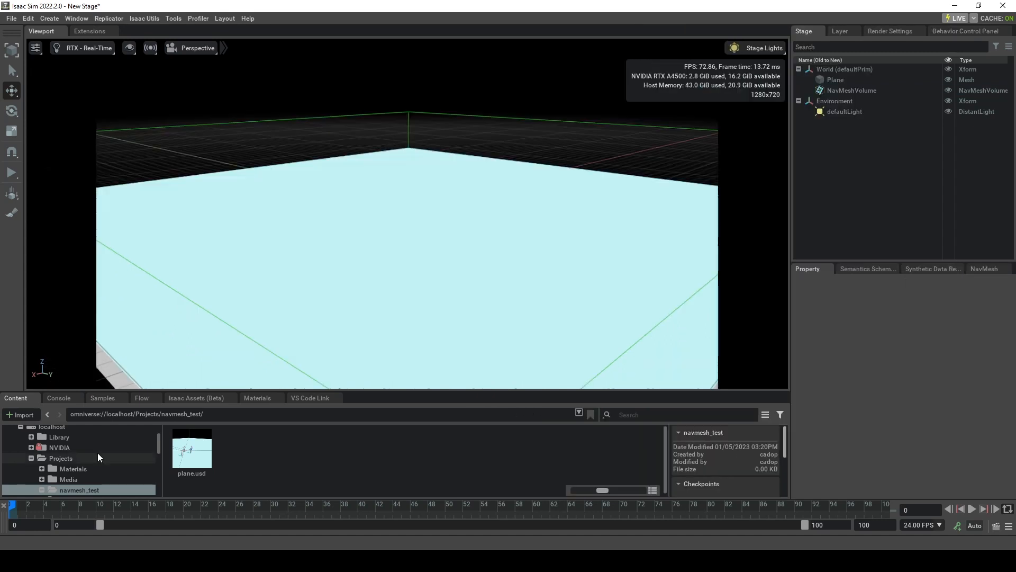
# Add Biped_Setup and the female_adult_medical_01 character from NVIDIA/Assets/Isaac/People/Characters.
pyautogui.click(59, 447)
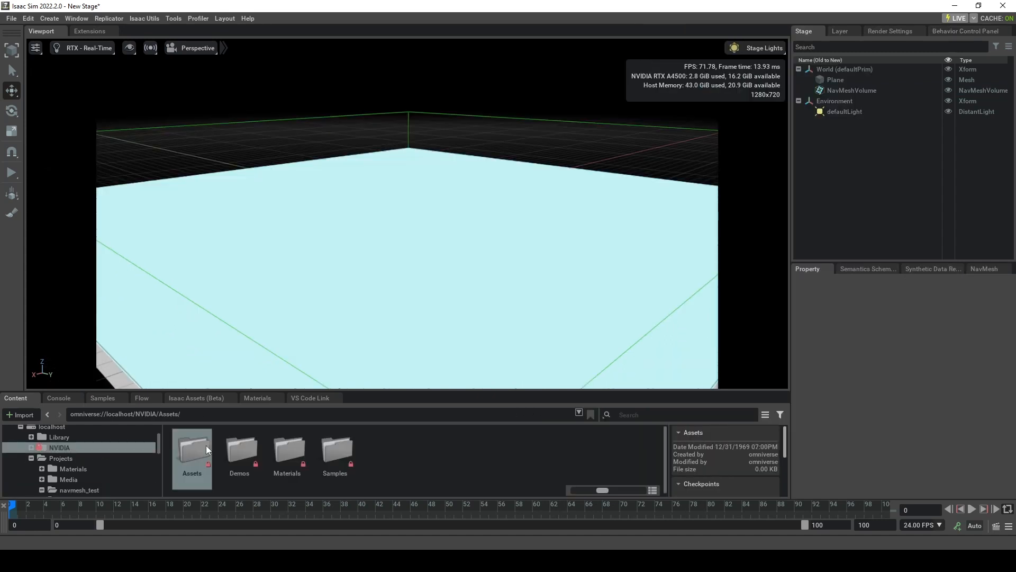
pyautogui.doubleClick(192, 454)
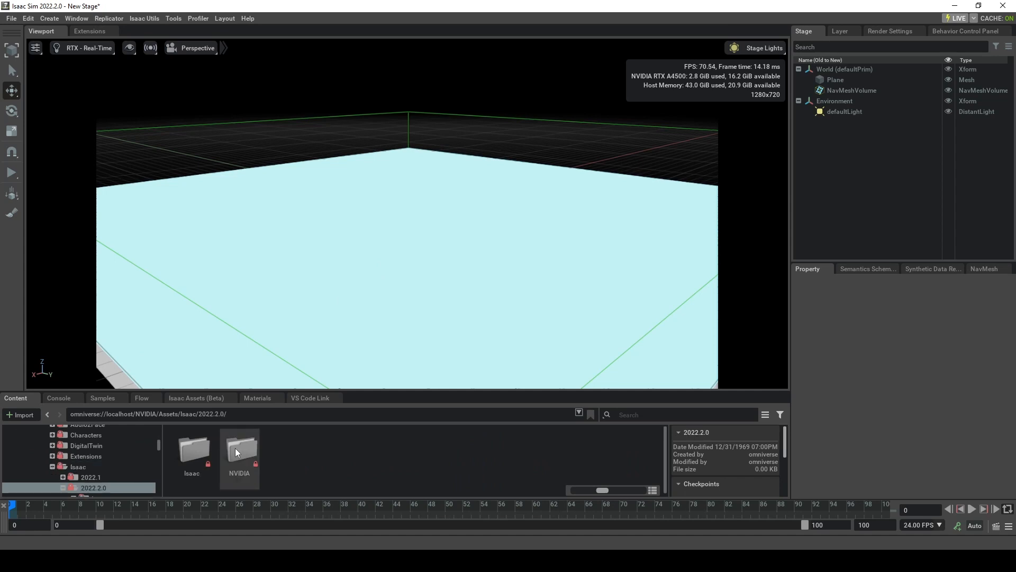
pyautogui.doubleClick(191, 447)
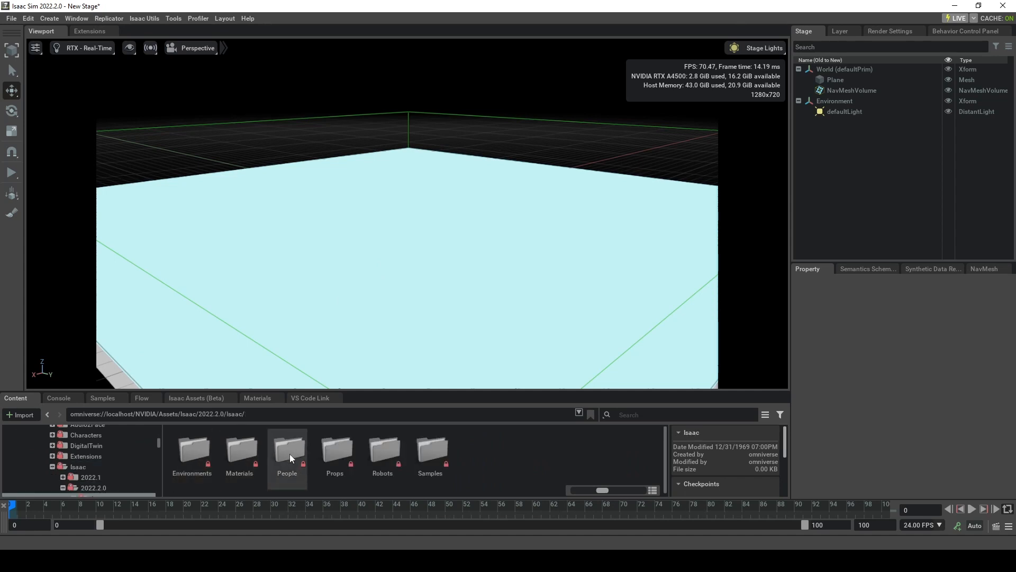
pyautogui.doubleClick(287, 452)
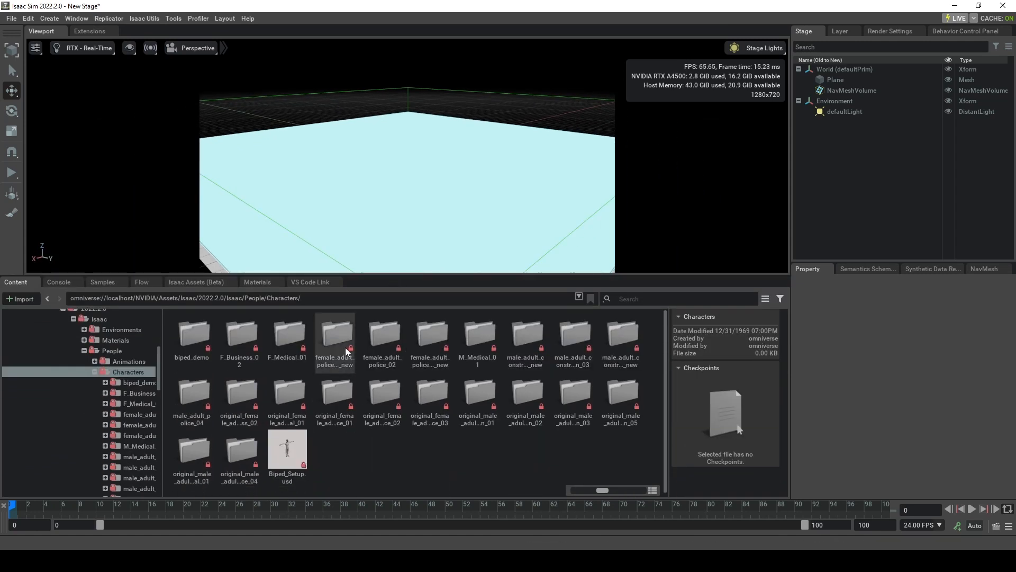
pyautogui.moveTo(849, 70)
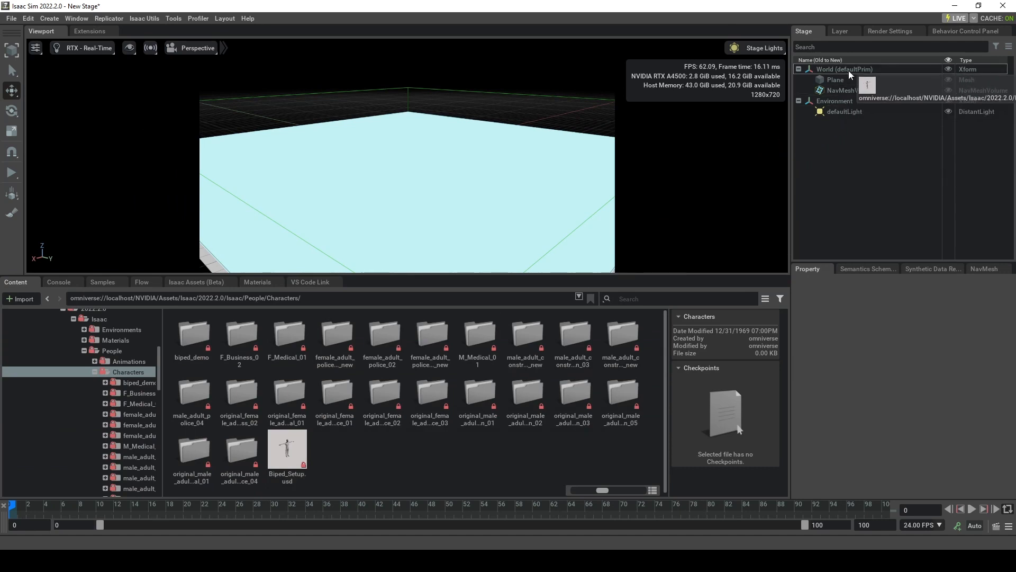
pyautogui.doubleClick(287, 447)
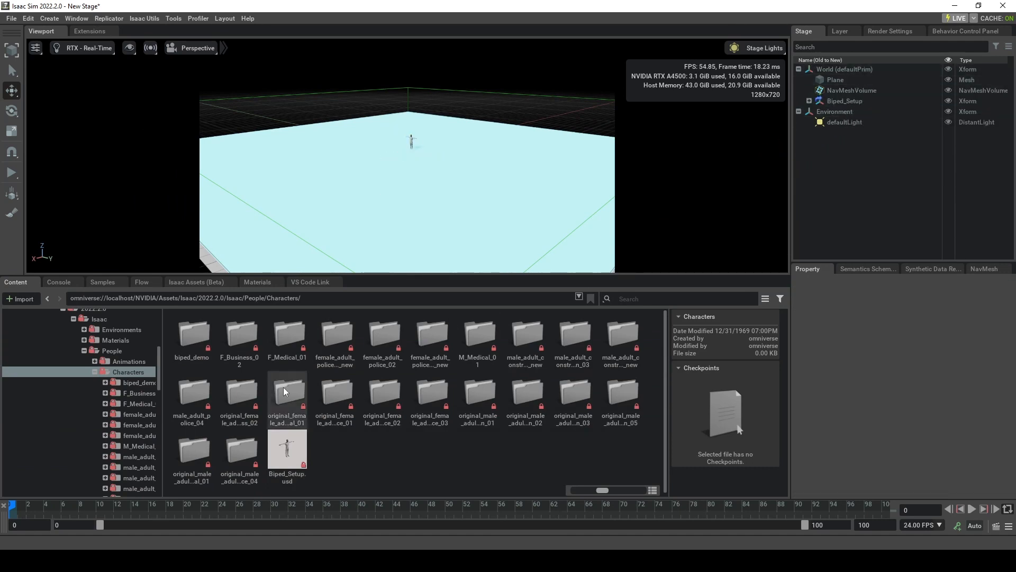
pyautogui.doubleClick(287, 398)
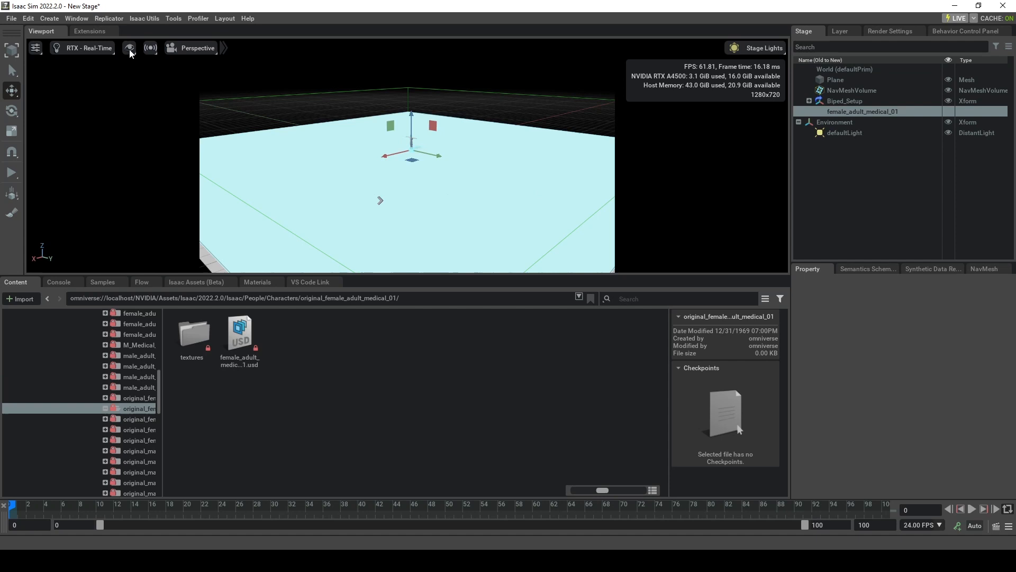
# Hide the NavMesh overlay via Show By Type > Navigation so the plane appears grey.
pyautogui.click(128, 48)
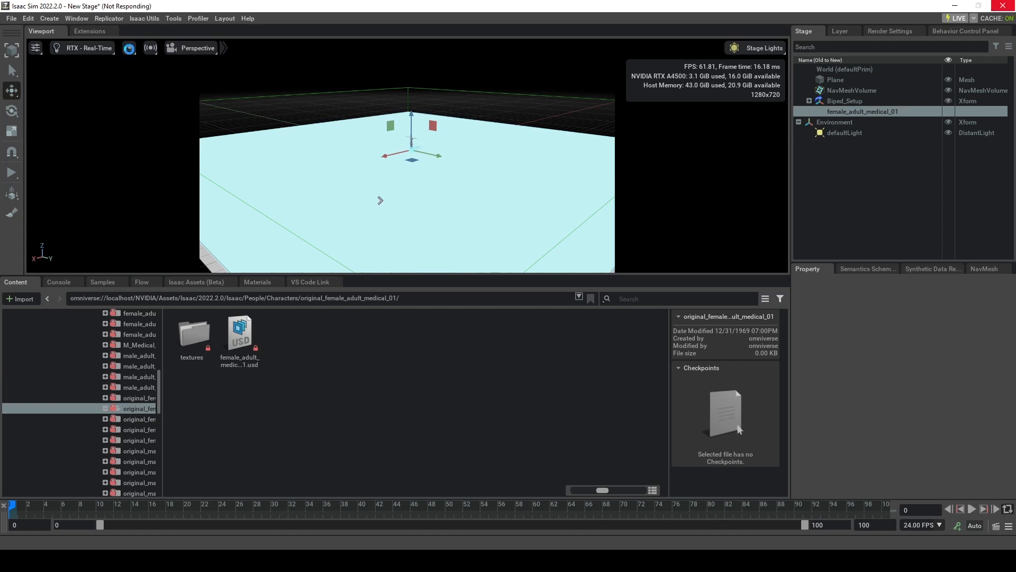
pyautogui.click(128, 48)
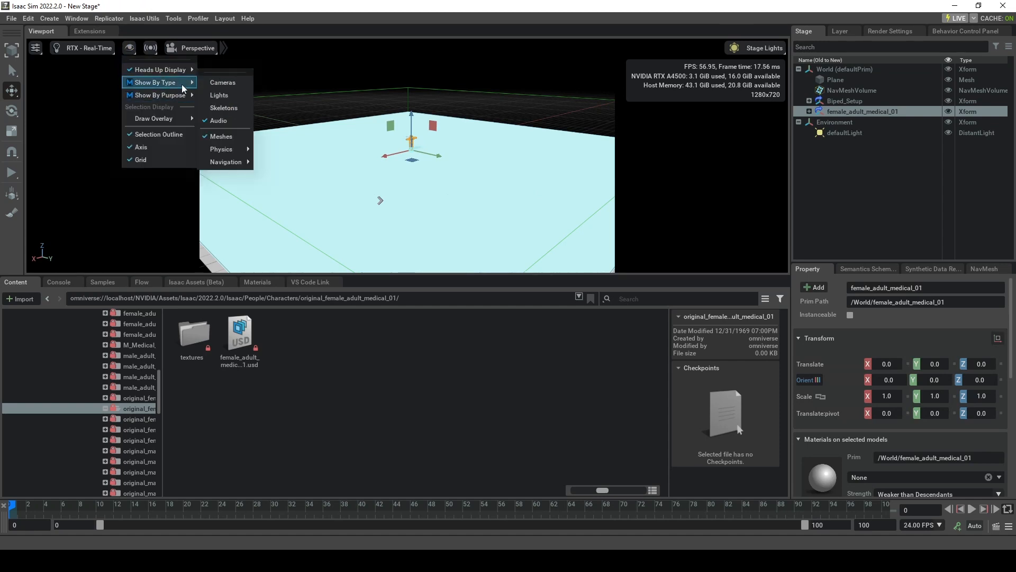
pyautogui.moveTo(227, 161)
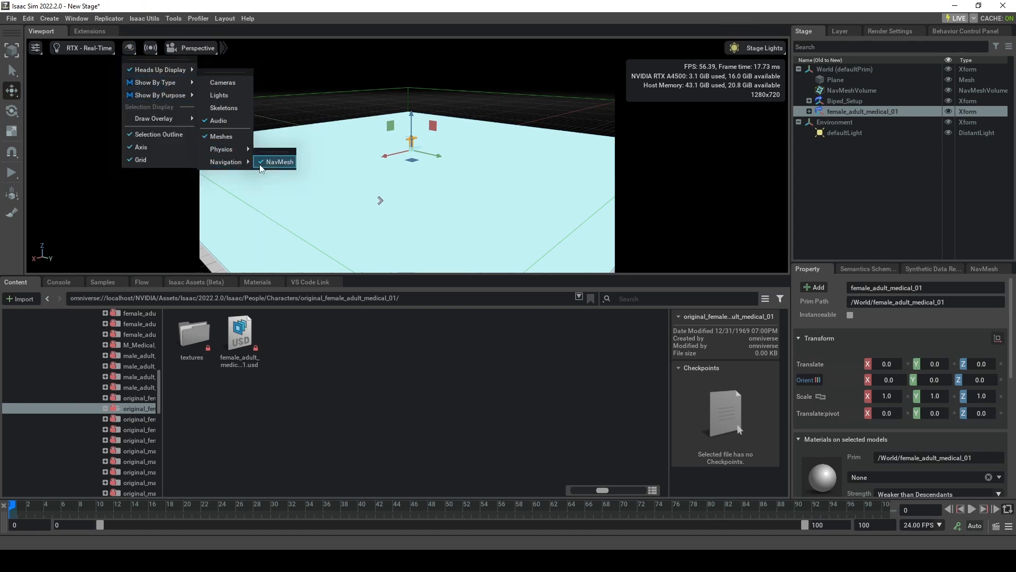
pyautogui.click(280, 161)
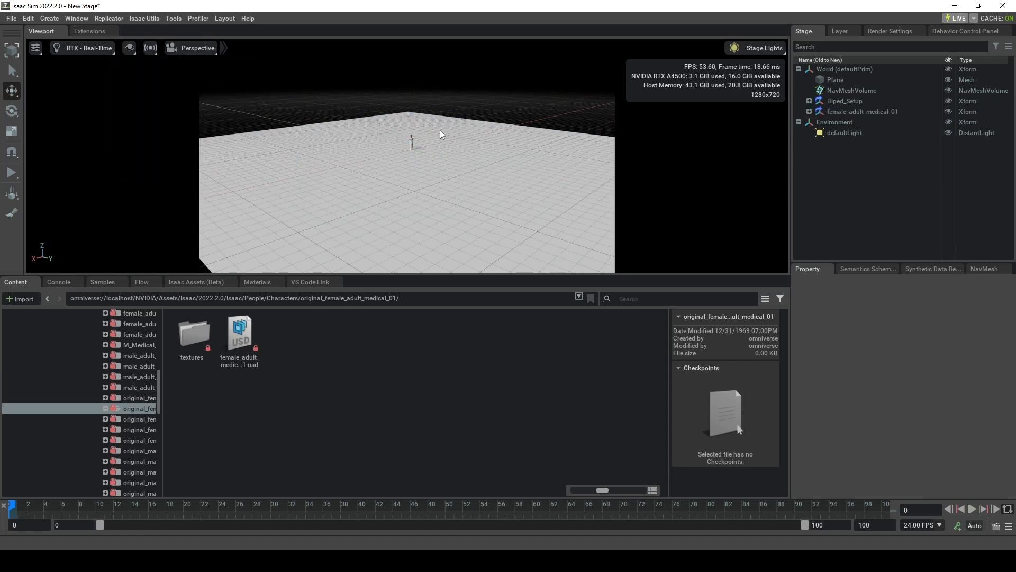
pyautogui.click(843, 100)
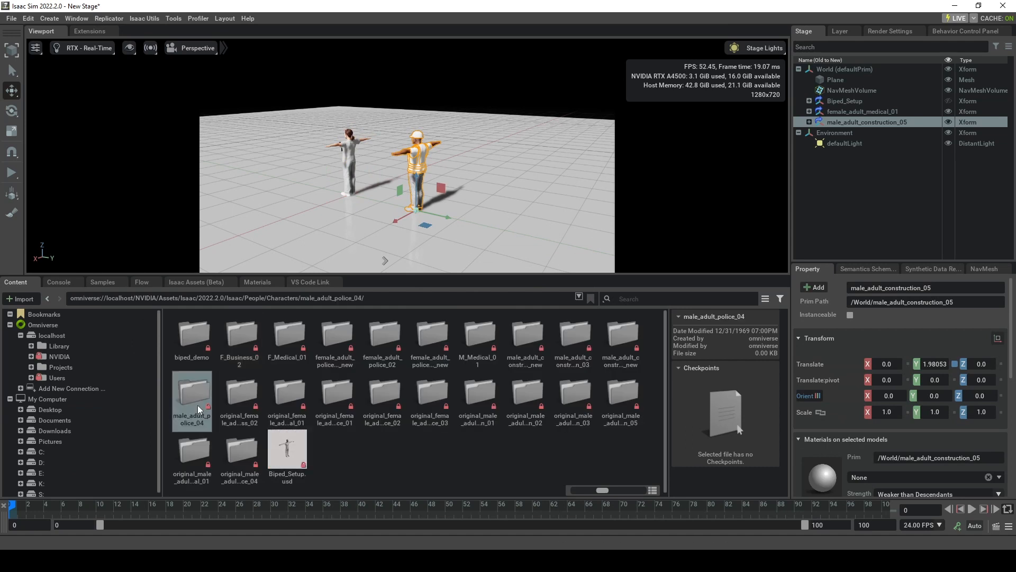
# Add male_adult_police_04 beside the other characters and expand the character hierarchies.
pyautogui.doubleClick(191, 400)
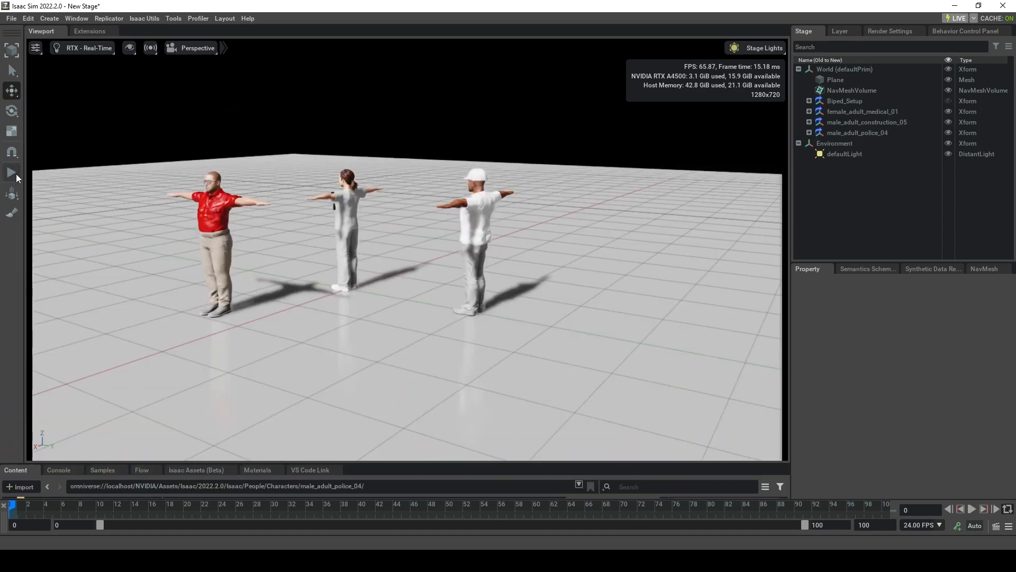
pyautogui.click(808, 111)
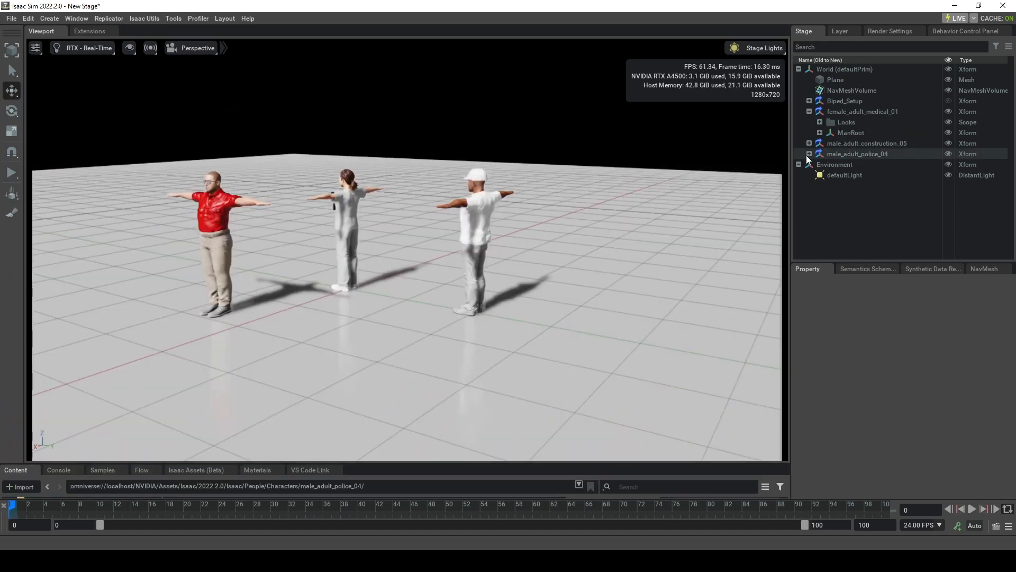
pyautogui.click(809, 153)
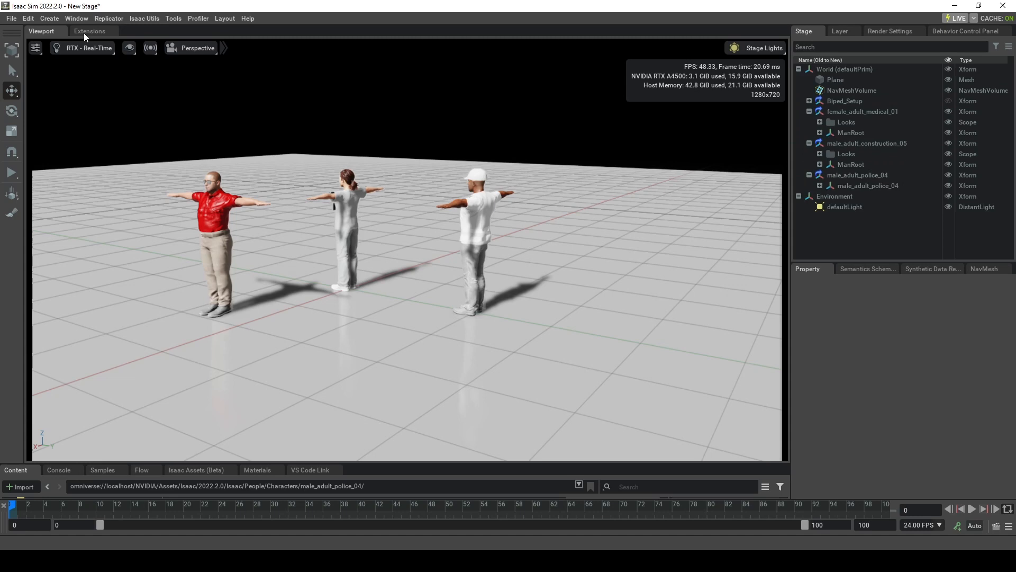
# Enable SIBORG SIMULATE WALK so the Walk to Goal Behavior panel floats over the viewport.
pyautogui.click(89, 31)
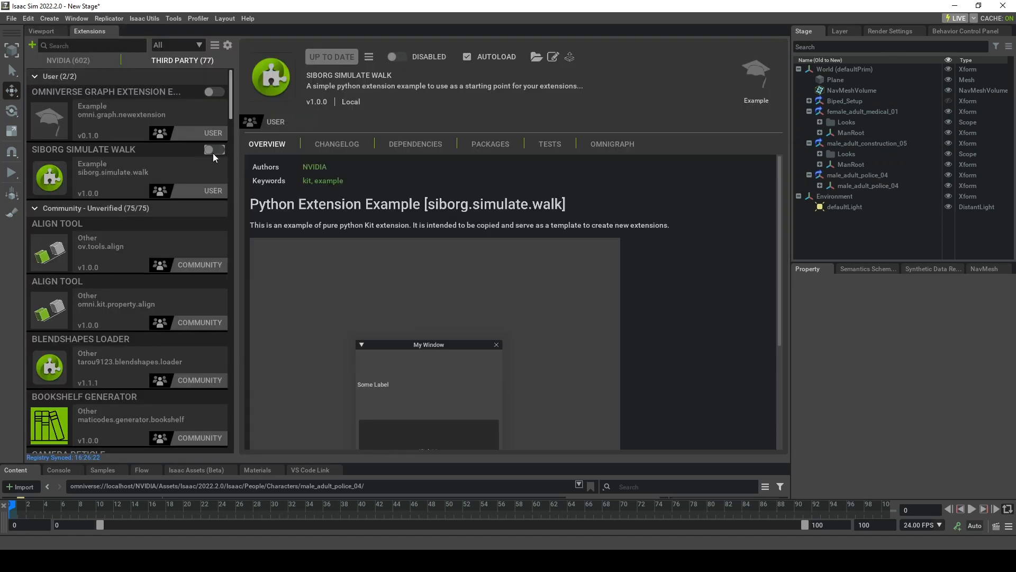
pyautogui.click(215, 149)
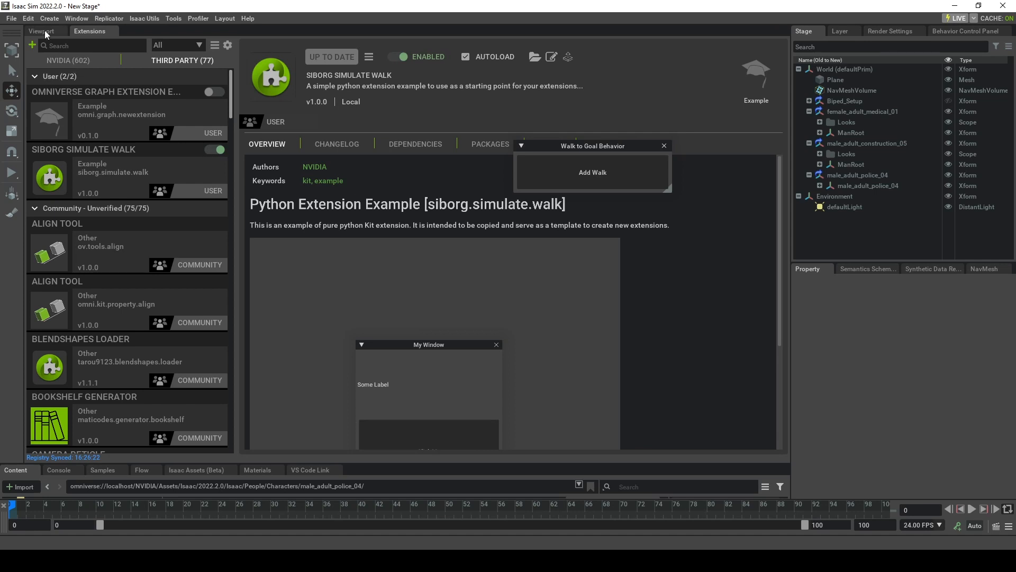
pyautogui.click(41, 30)
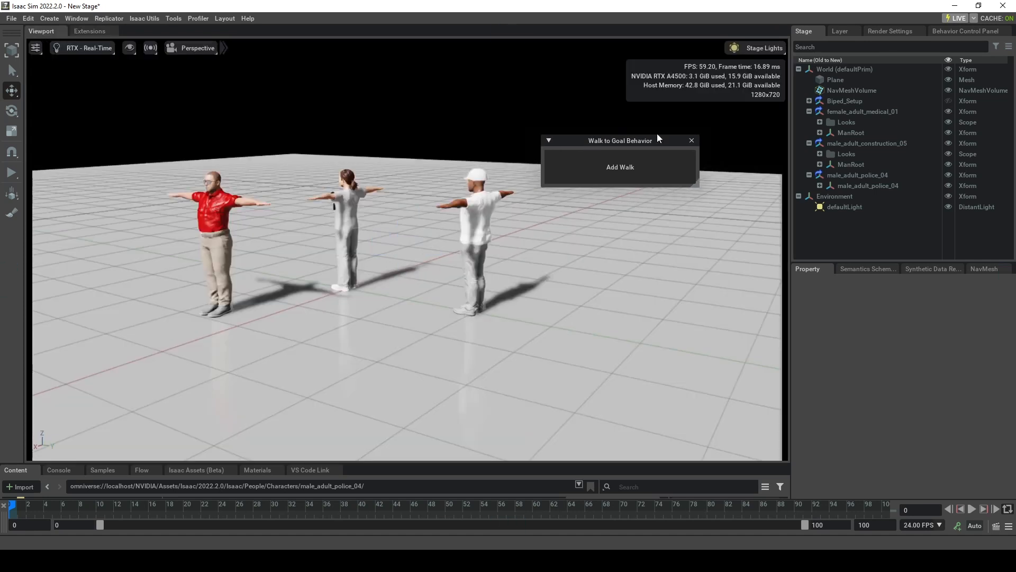
pyautogui.click(821, 132)
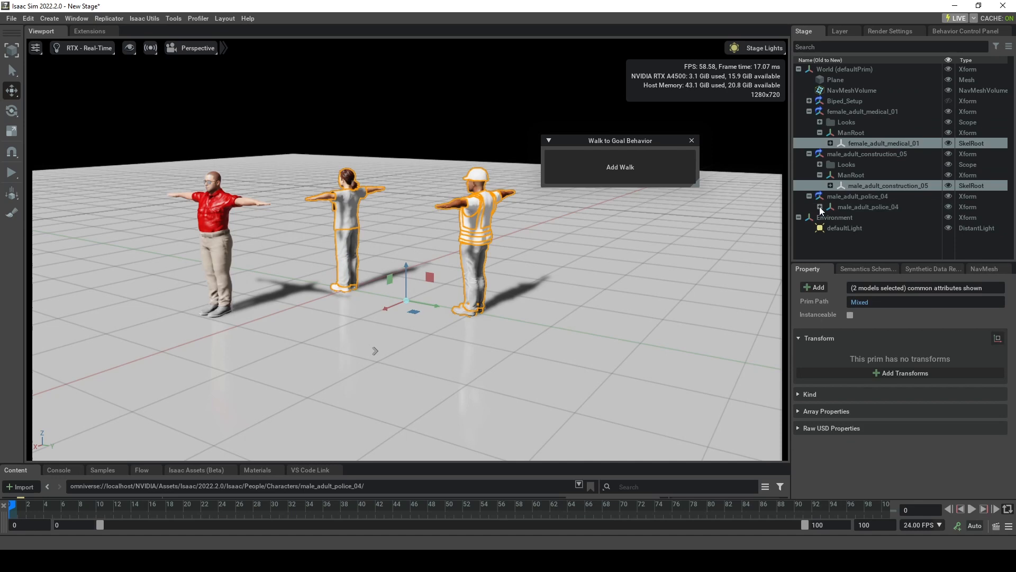
# Apply Add Walk to the three SkelRoot prims and select the female character's Goal xform.
pyautogui.click(819, 206)
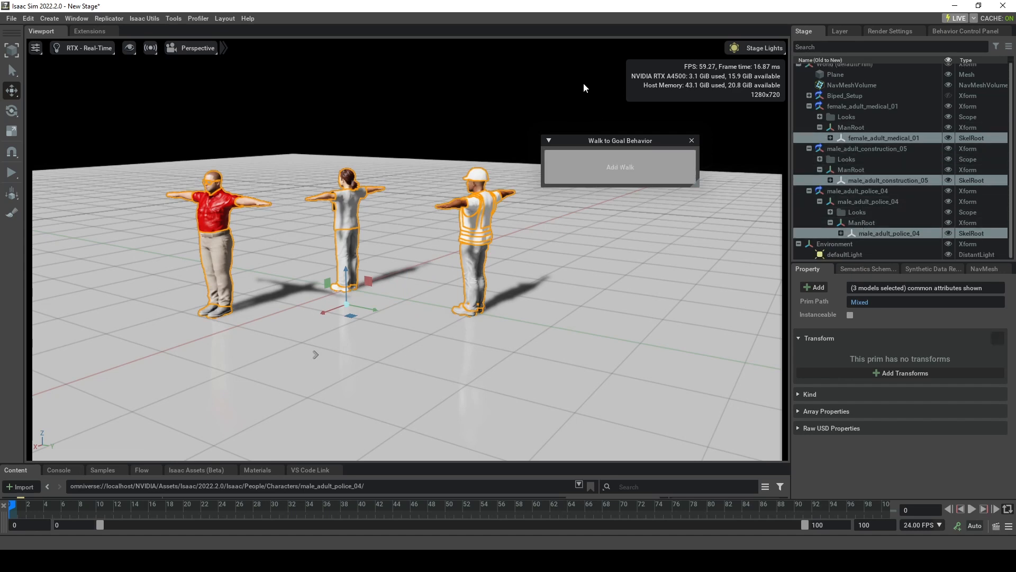
pyautogui.click(619, 166)
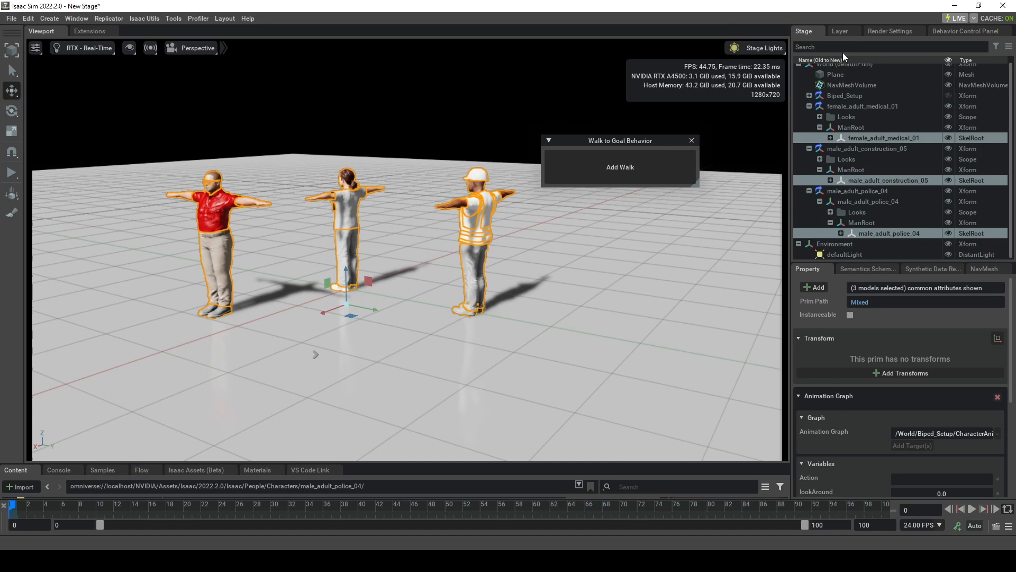
pyautogui.click(867, 170)
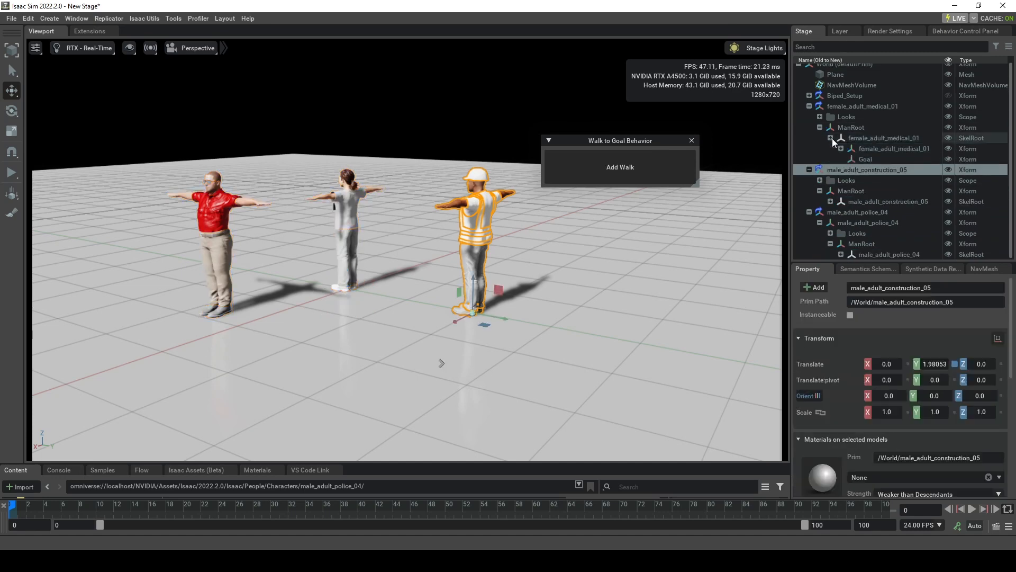
pyautogui.click(866, 159)
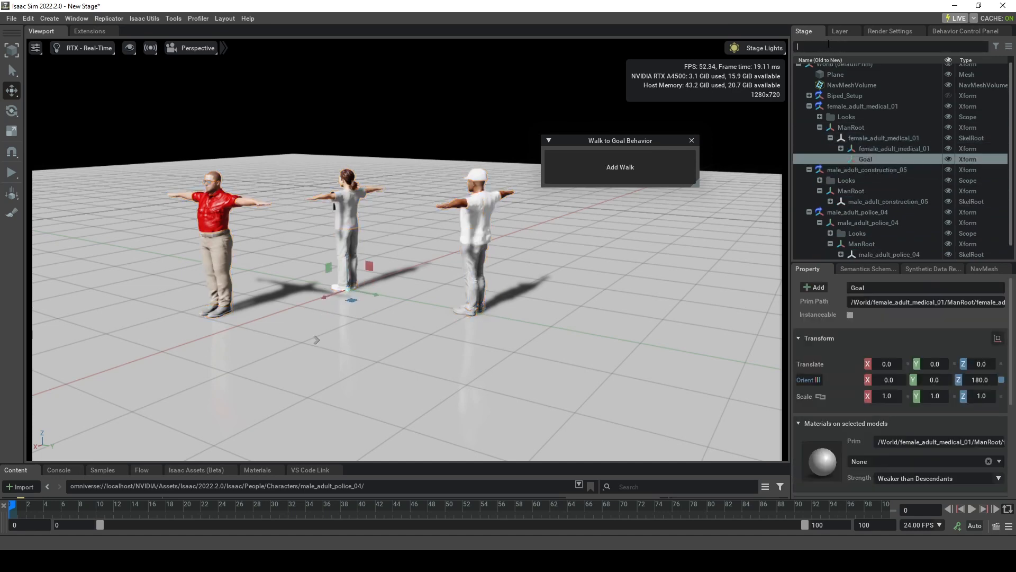
# Filter the Stage for 'Goal' and select the construction and police characters' Goal xforms to move them.
pyautogui.write('Goal')
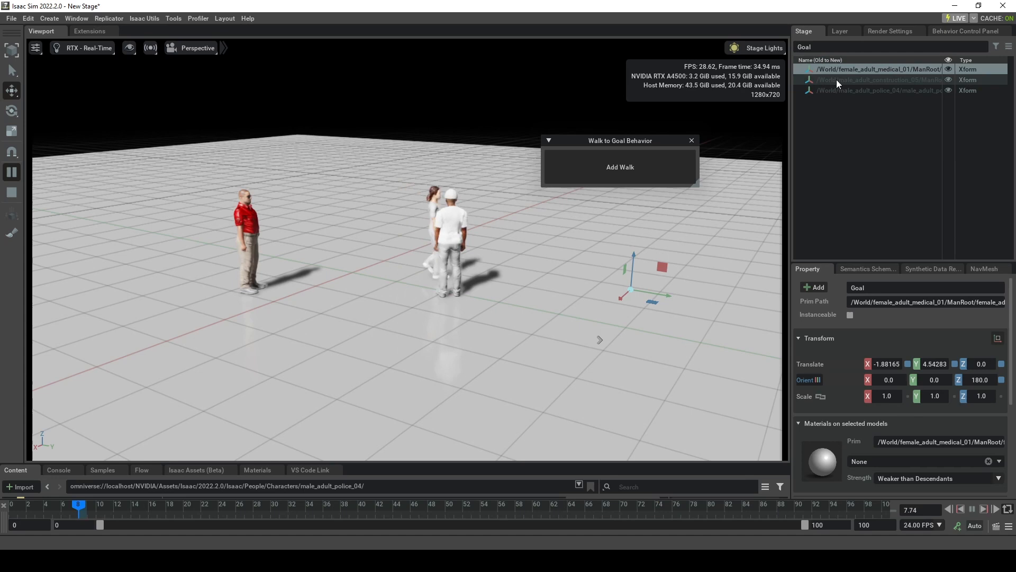
pyautogui.click(875, 79)
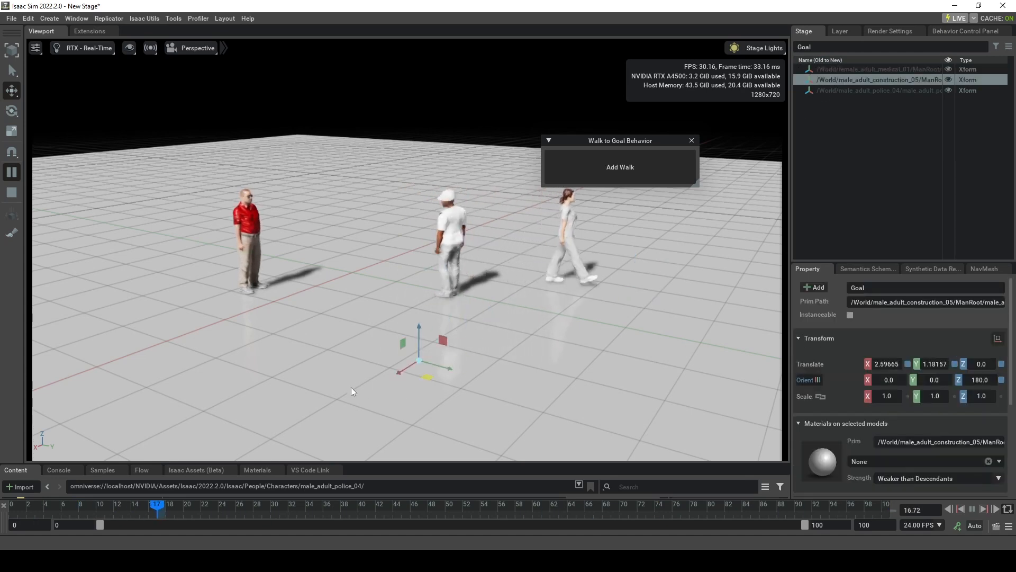
pyautogui.click(878, 90)
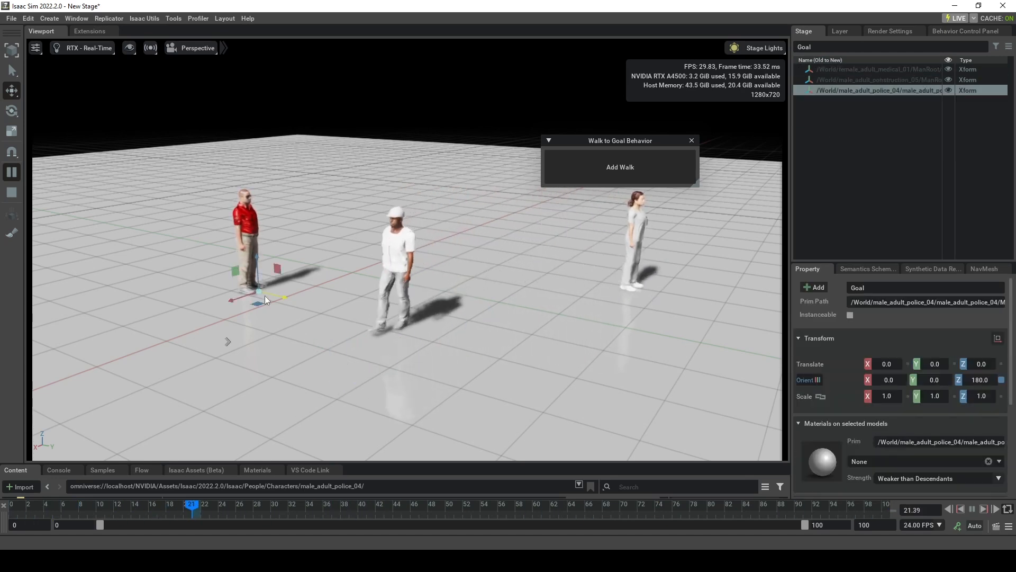